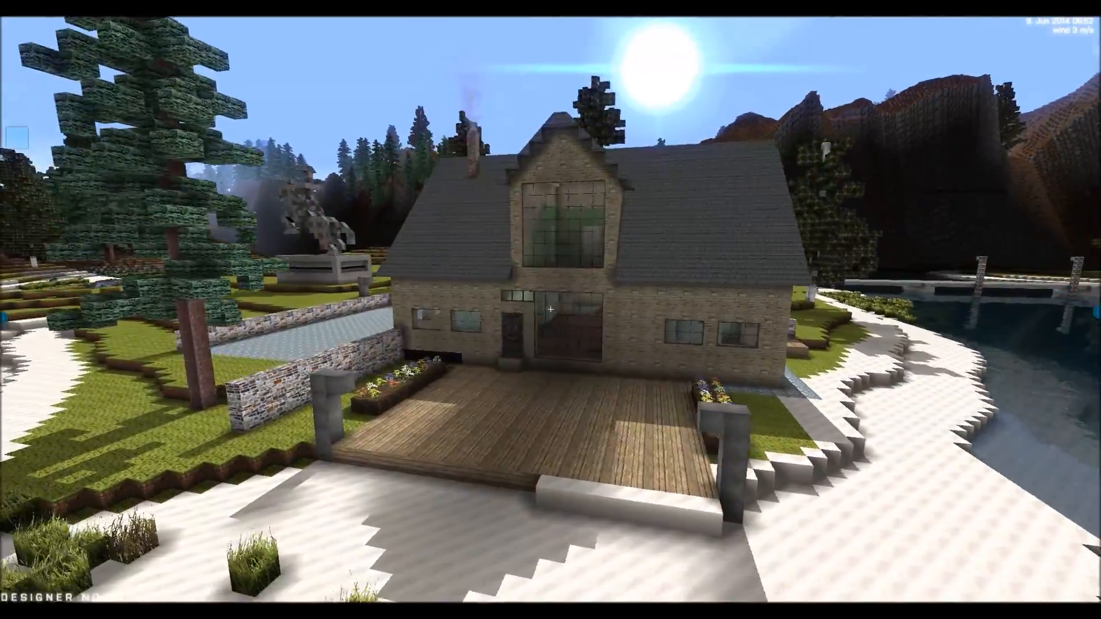
{"action": "mouse_move", "coordinate": [551, 309]}
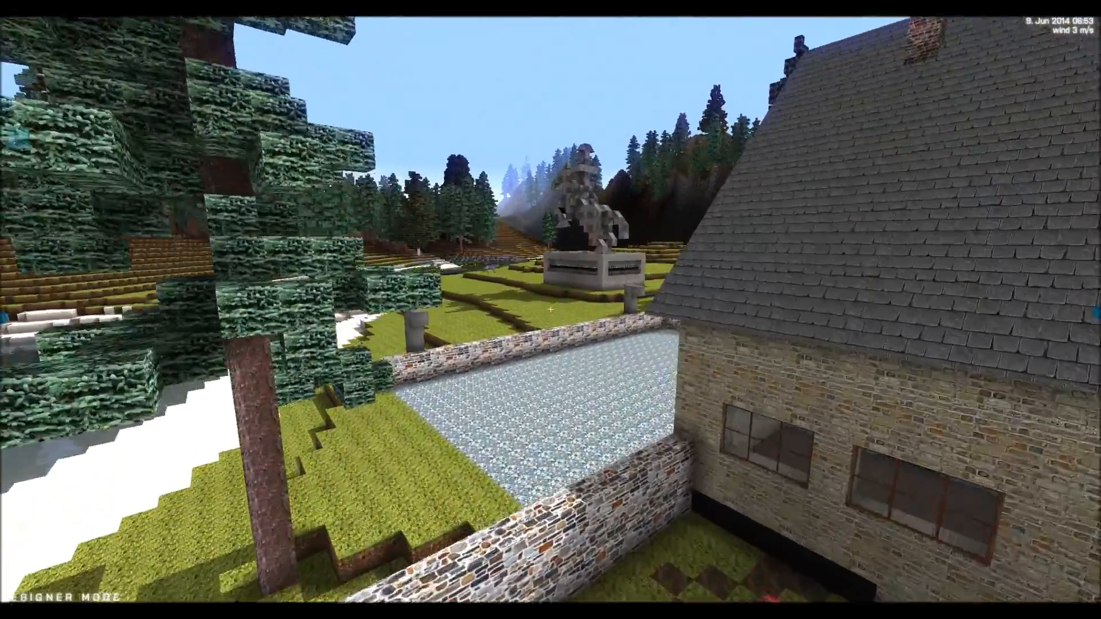
{"action": "mouse_move", "coordinate": [551, 310]}
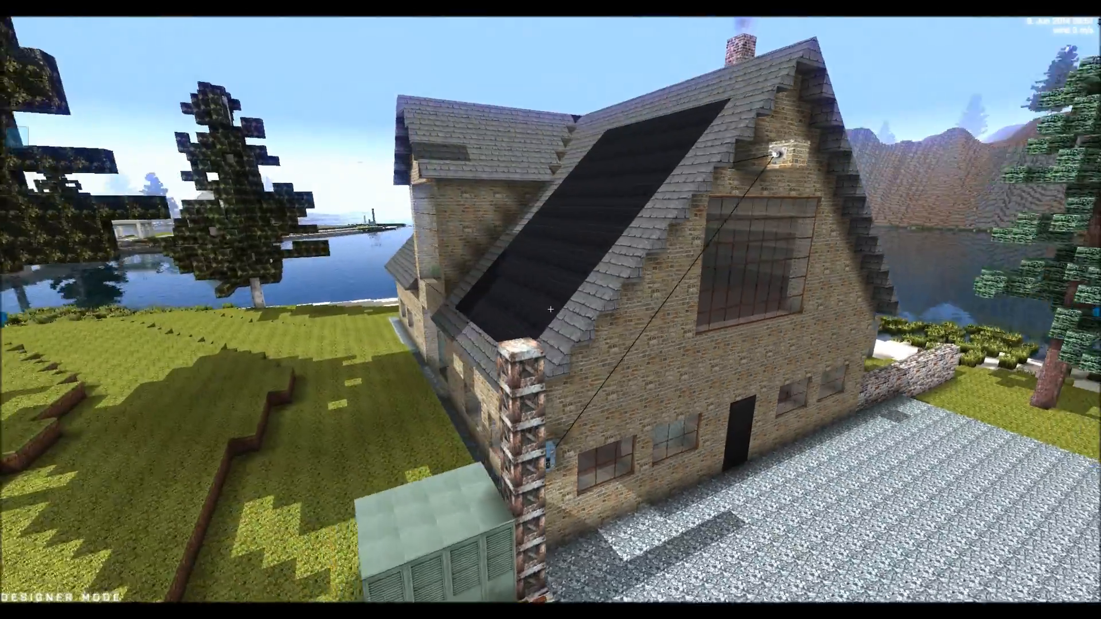
{"action": "mouse_move", "coordinate": [551, 310]}
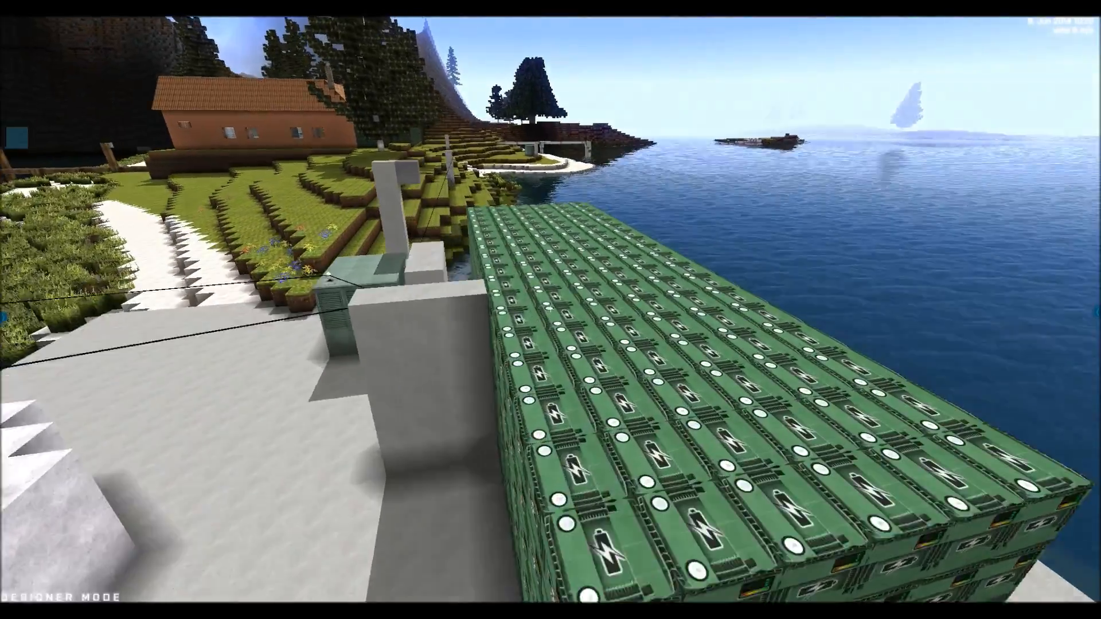
{"action": "mouse_move", "coordinate": [551, 309]}
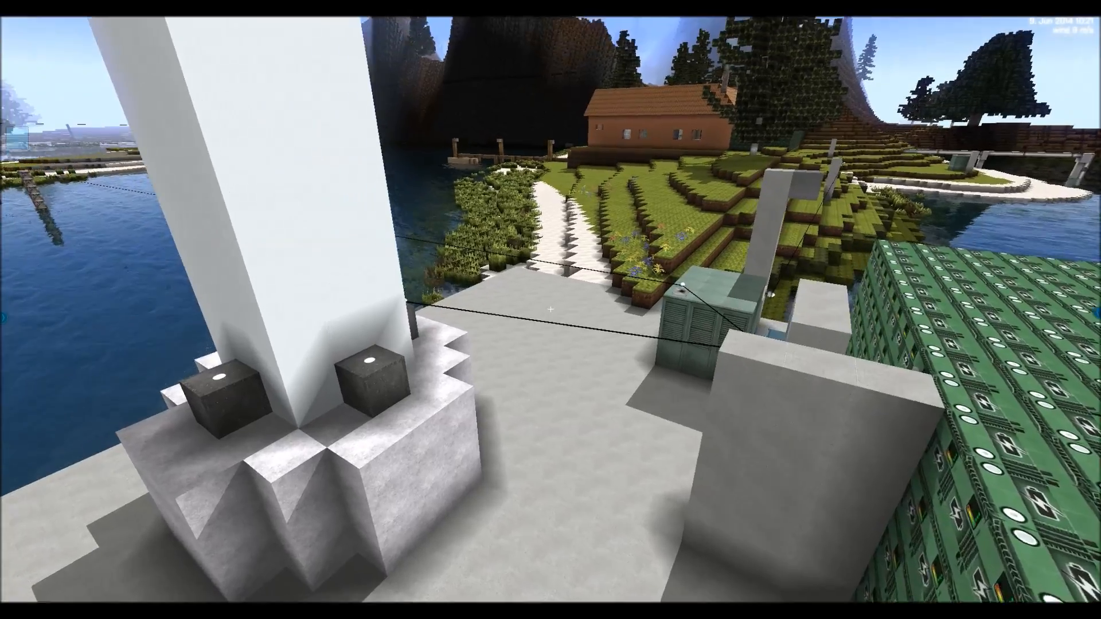
{"action": "mouse_move", "coordinate": [551, 310]}
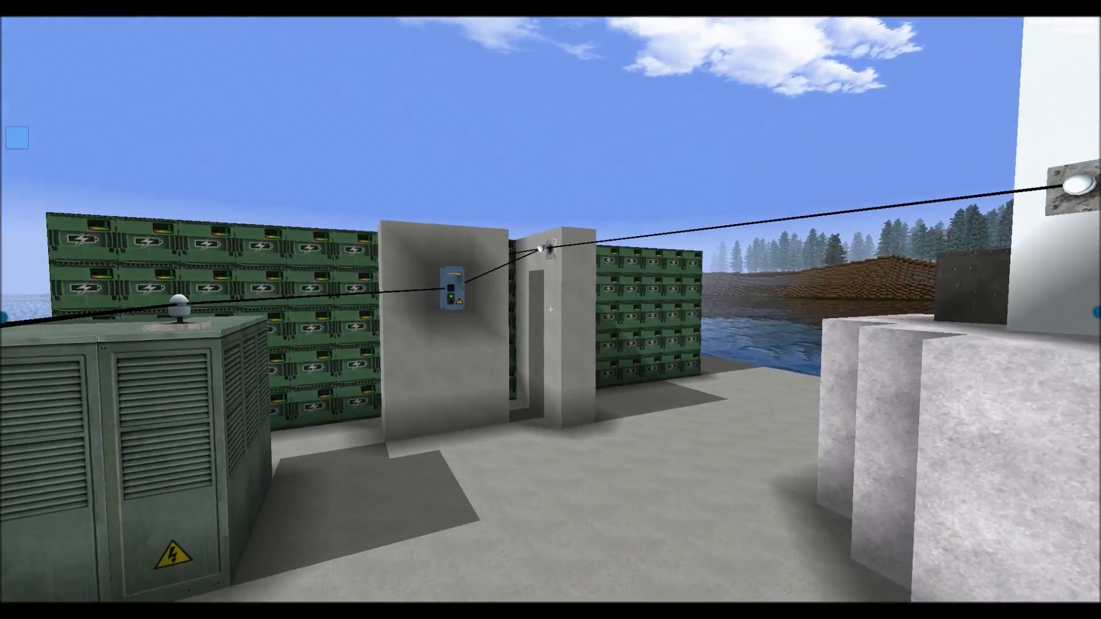
{"action": "mouse_move", "coordinate": [551, 310]}
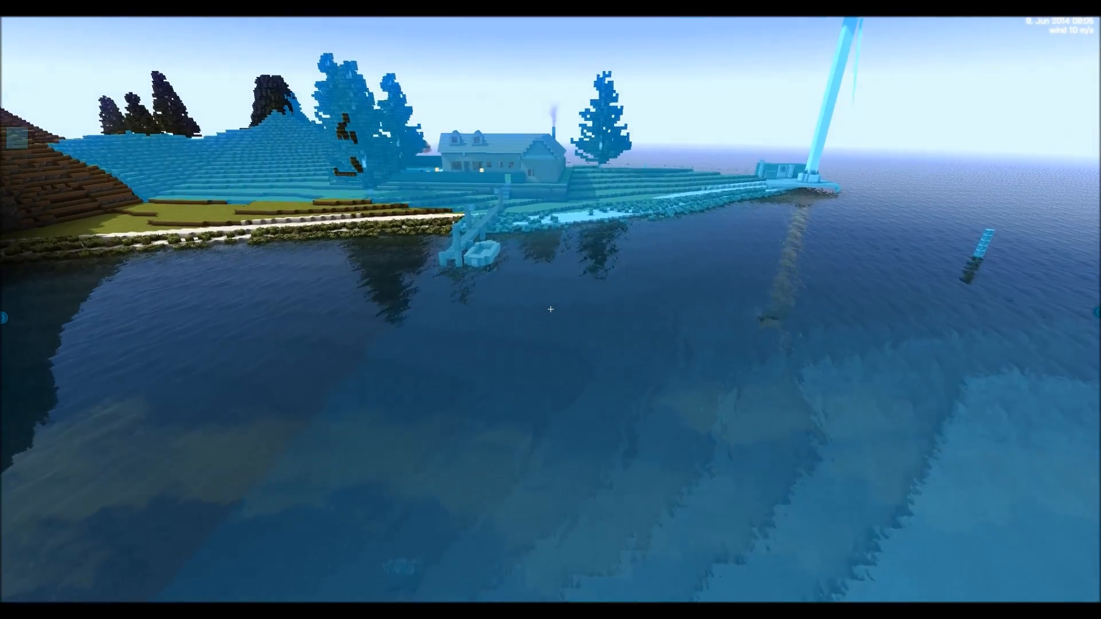
{"action": "mouse_move", "coordinate": [551, 309]}
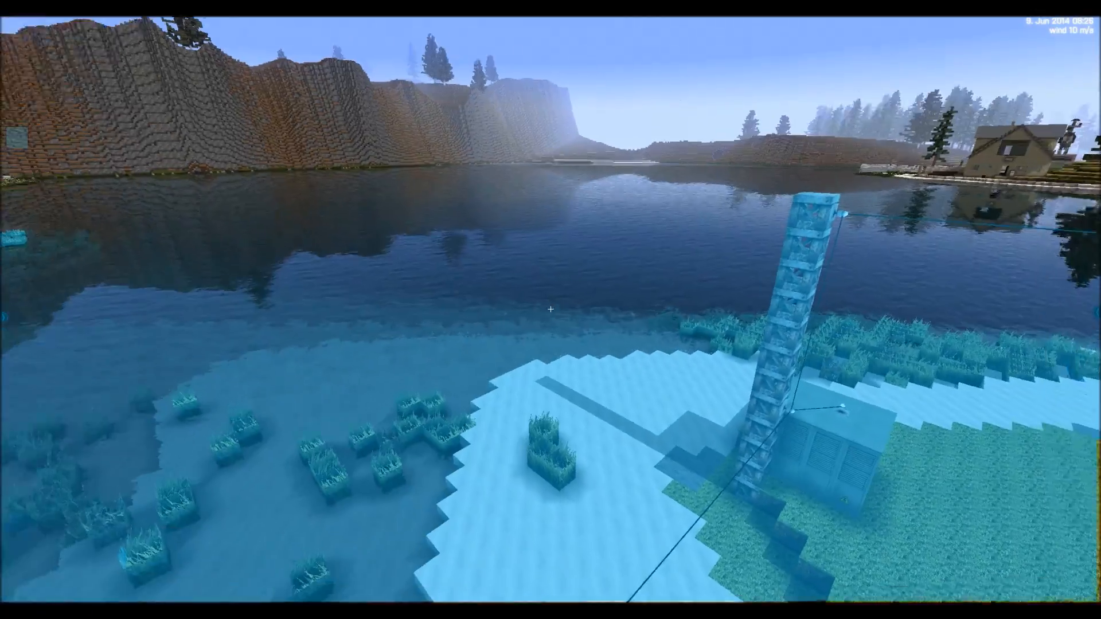
{"action": "mouse_move", "coordinate": [551, 309]}
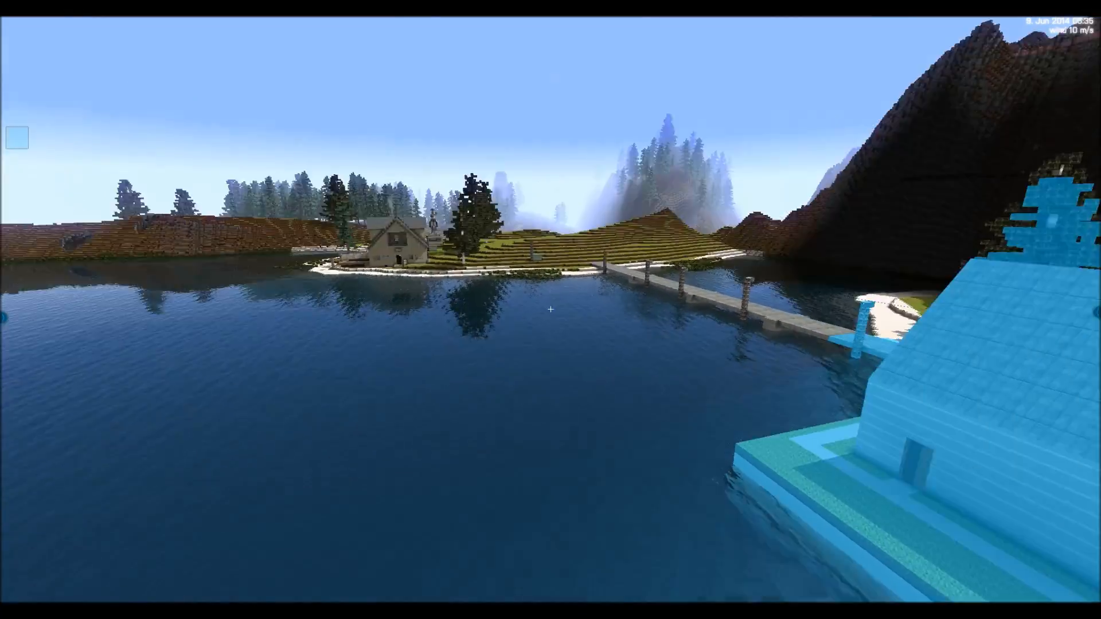
{"action": "mouse_move", "coordinate": [551, 309]}
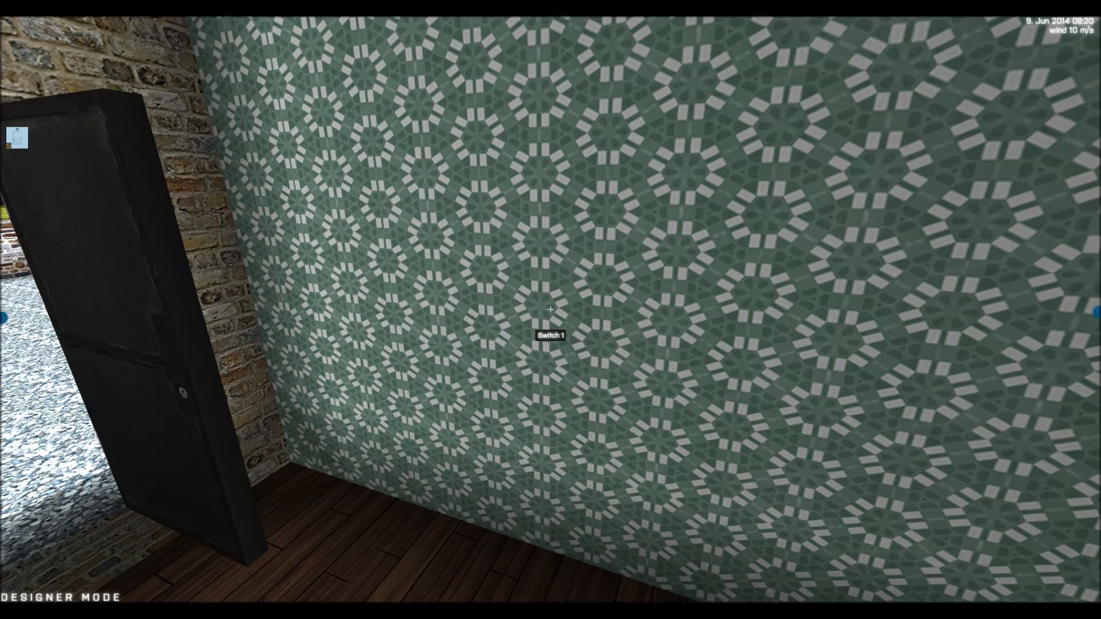
Walk into the house and down the green-wallpapered hallway to the wall light switch.
{"action": "left_click", "coordinate": [551, 309]}
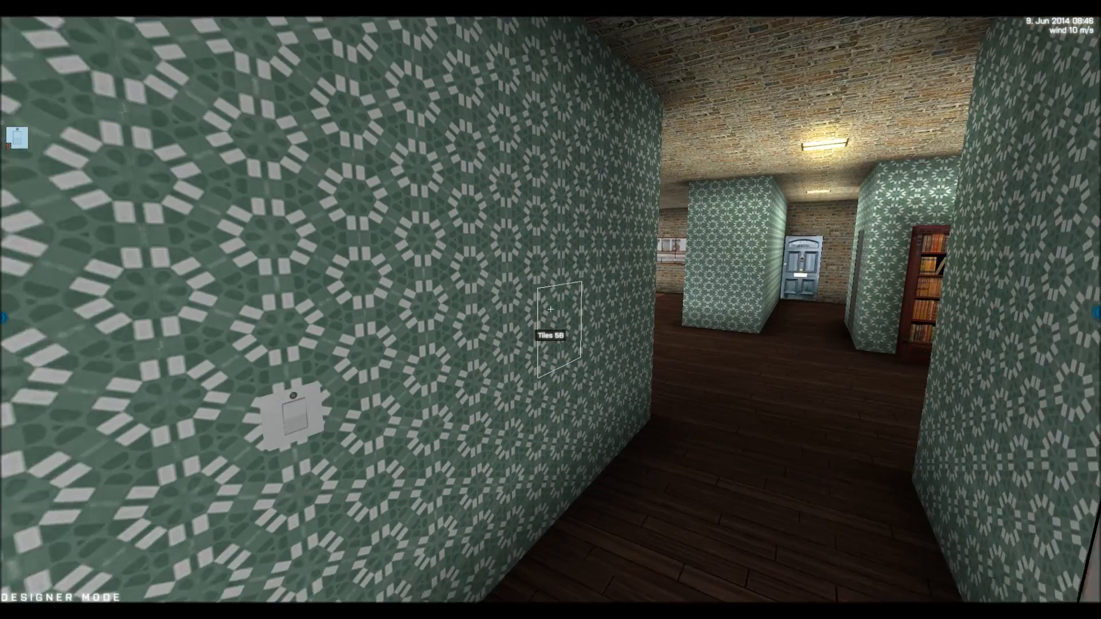
{"action": "mouse_move", "coordinate": [551, 309]}
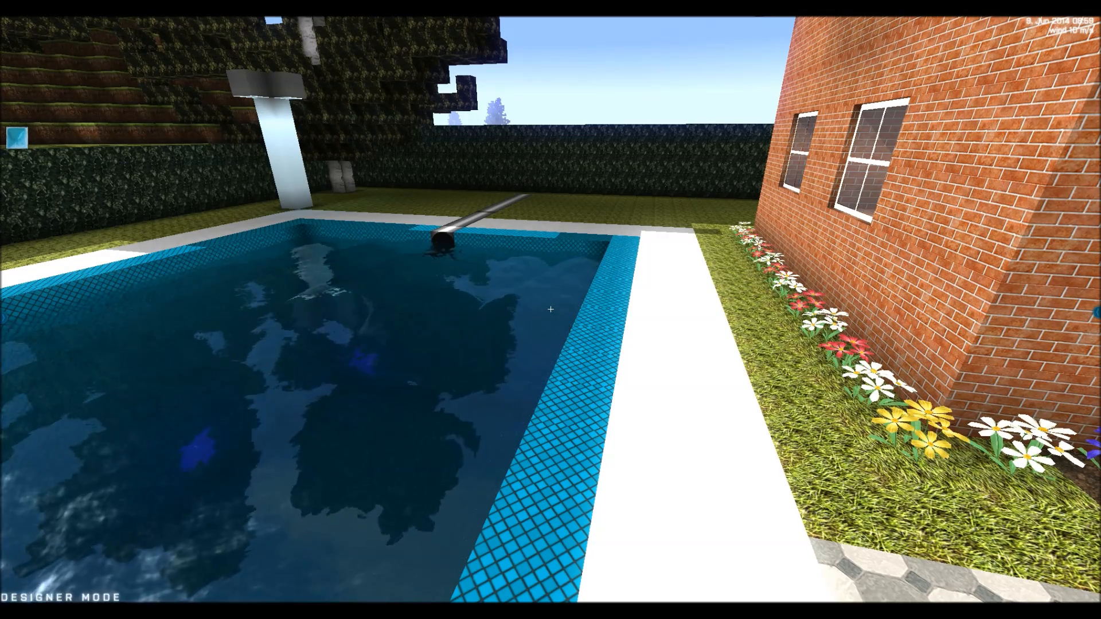
{"action": "mouse_move", "coordinate": [550, 308]}
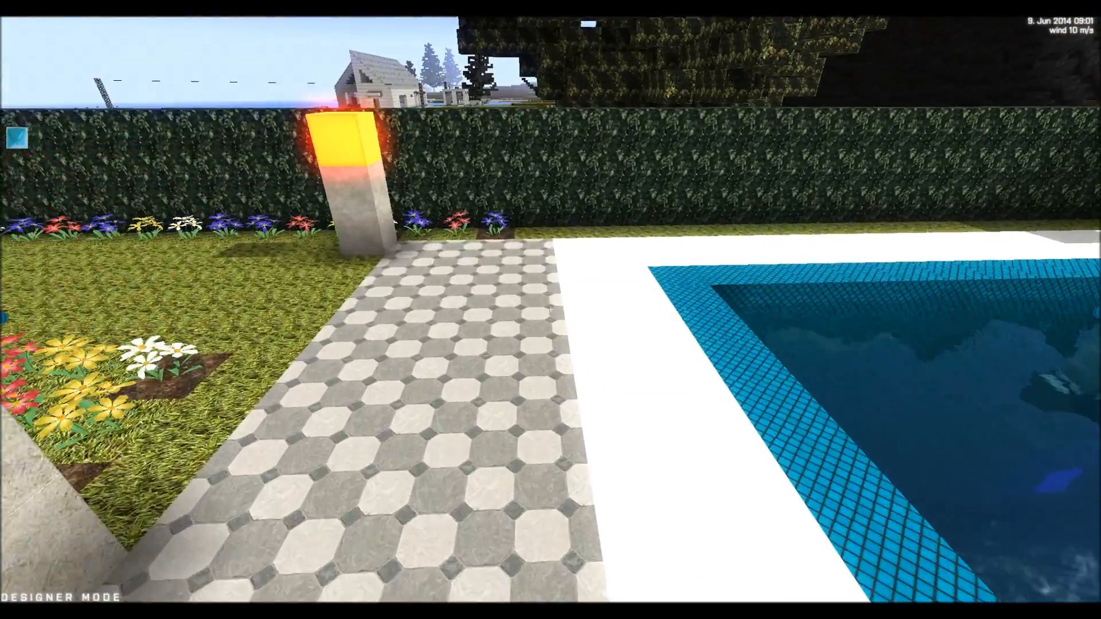